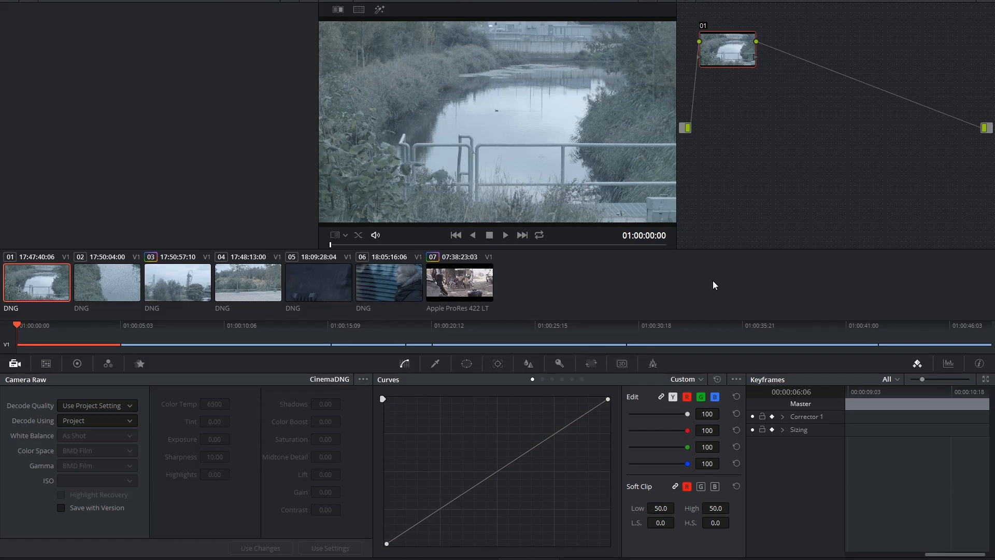
mouse_move(152, 501)
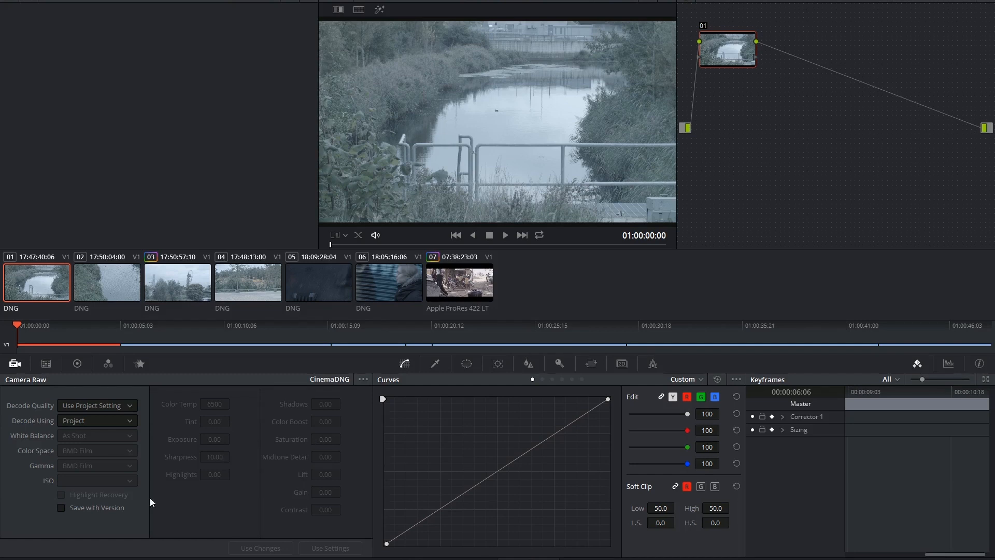
mouse_move(174, 453)
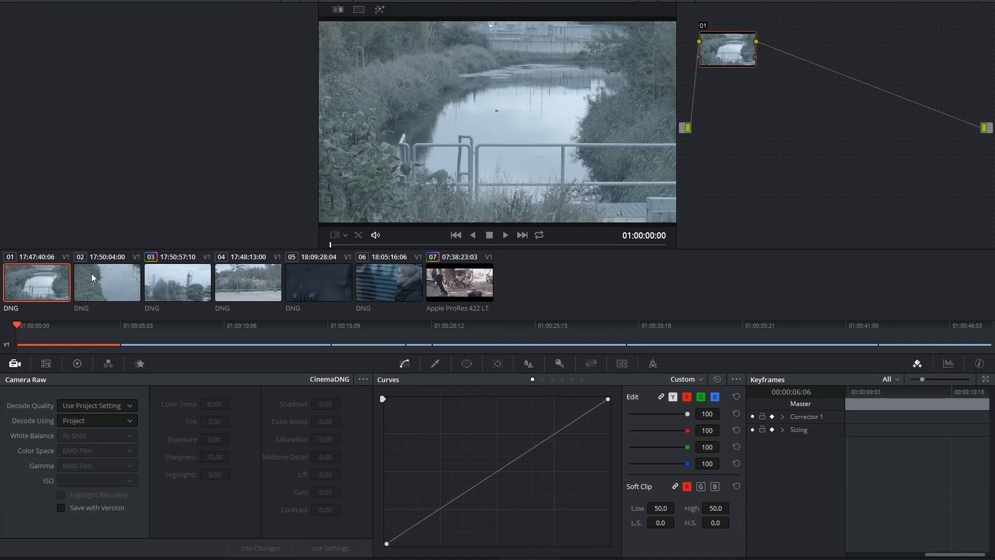
mouse_move(186, 497)
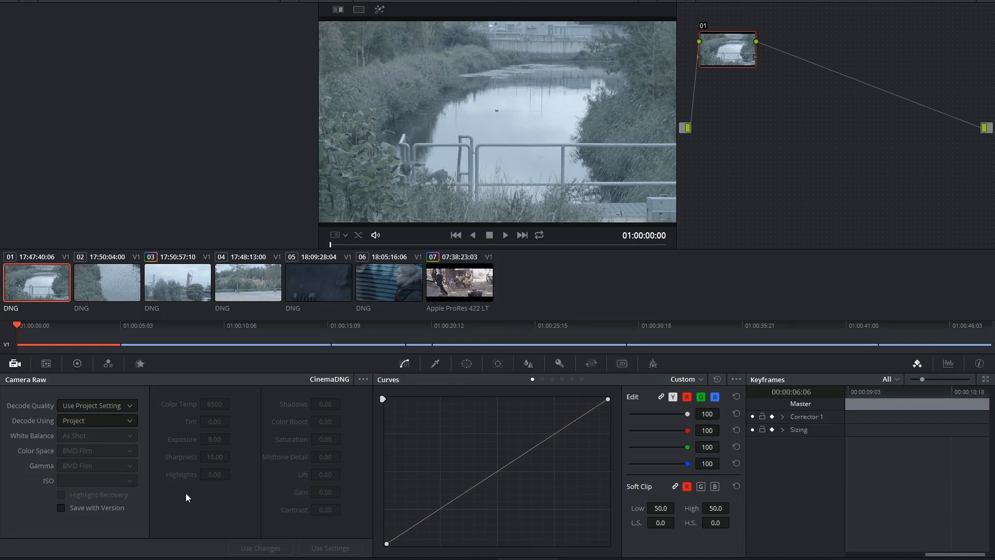
mouse_move(296, 442)
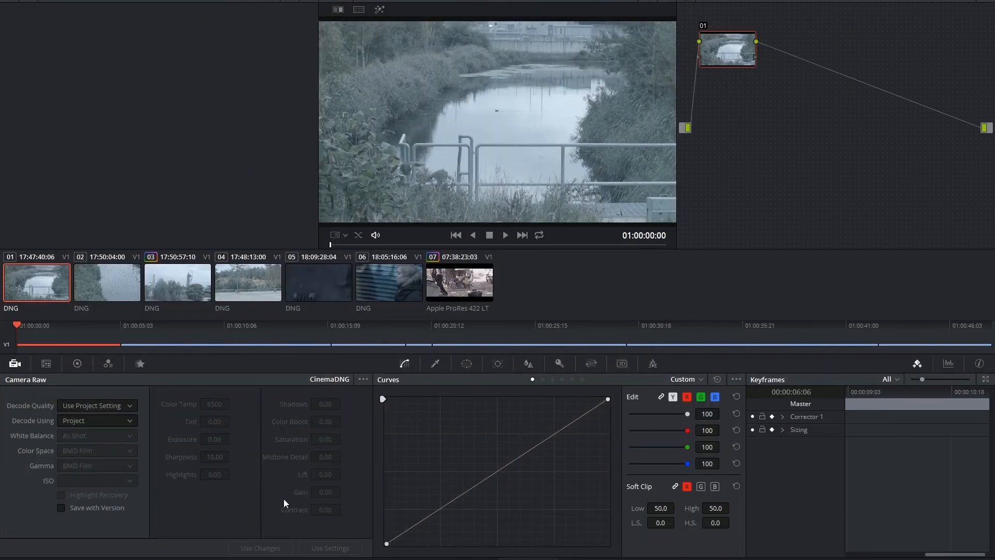
Review the project's Camera Raw settings for RED footage and leave them unsaved
click(985, 550)
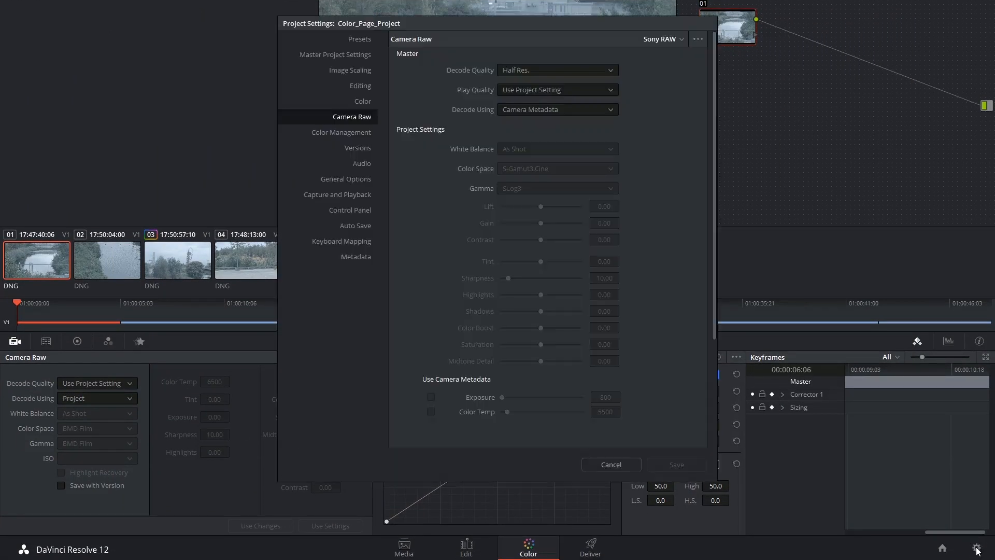
mouse_move(465, 50)
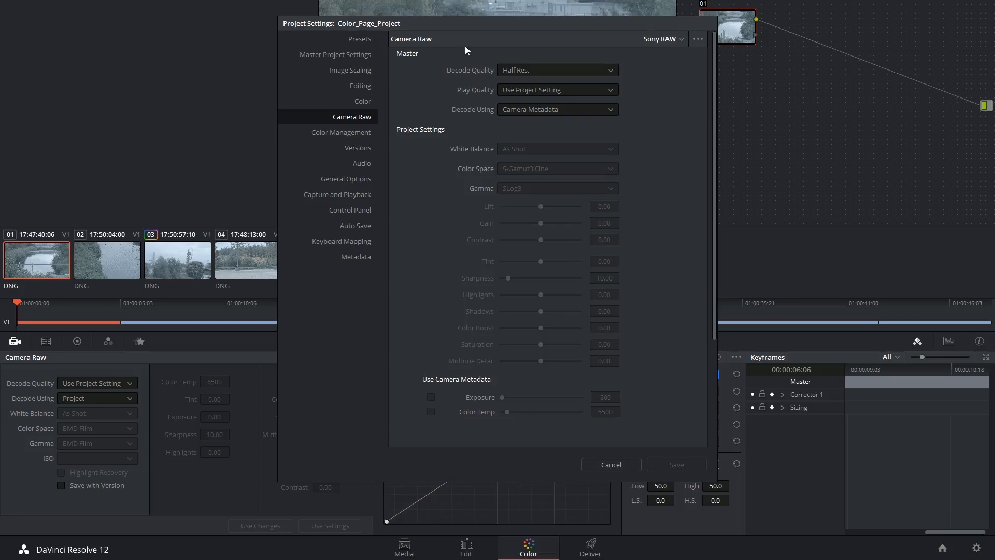
mouse_move(650, 78)
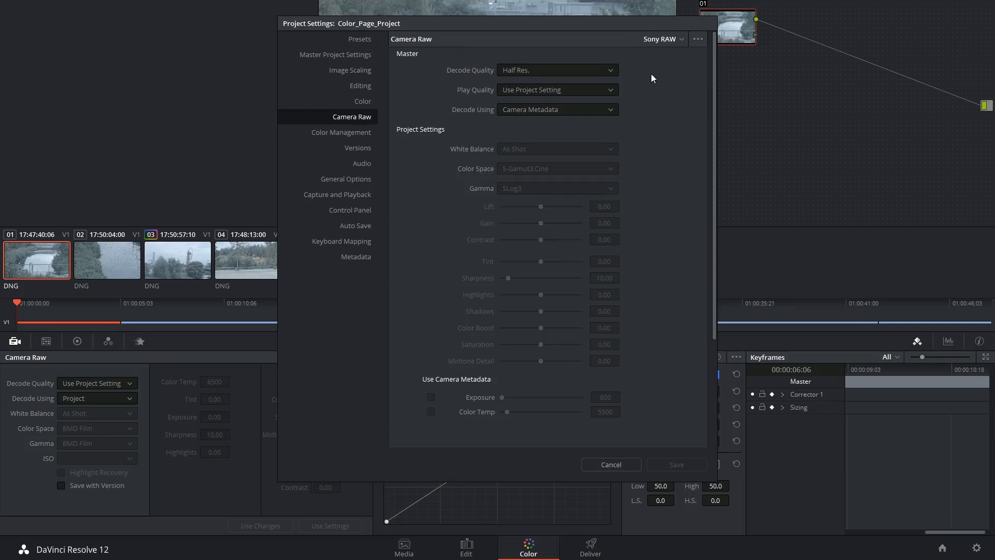
click(662, 38)
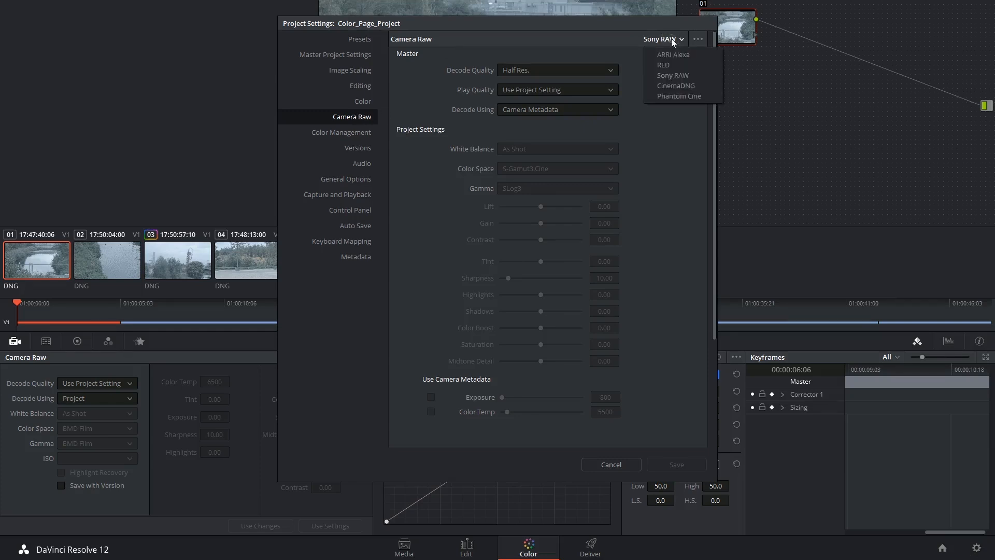
mouse_move(666, 64)
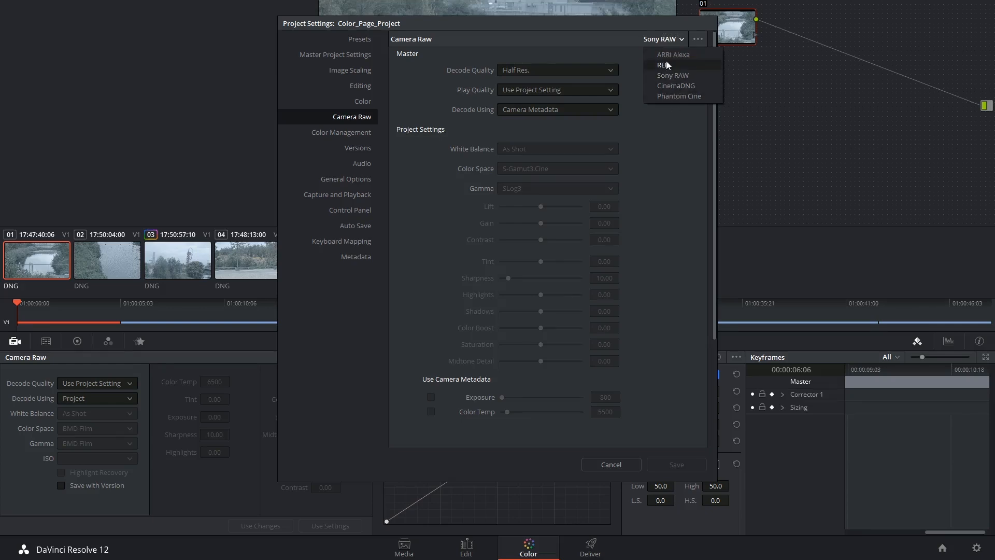
click(662, 64)
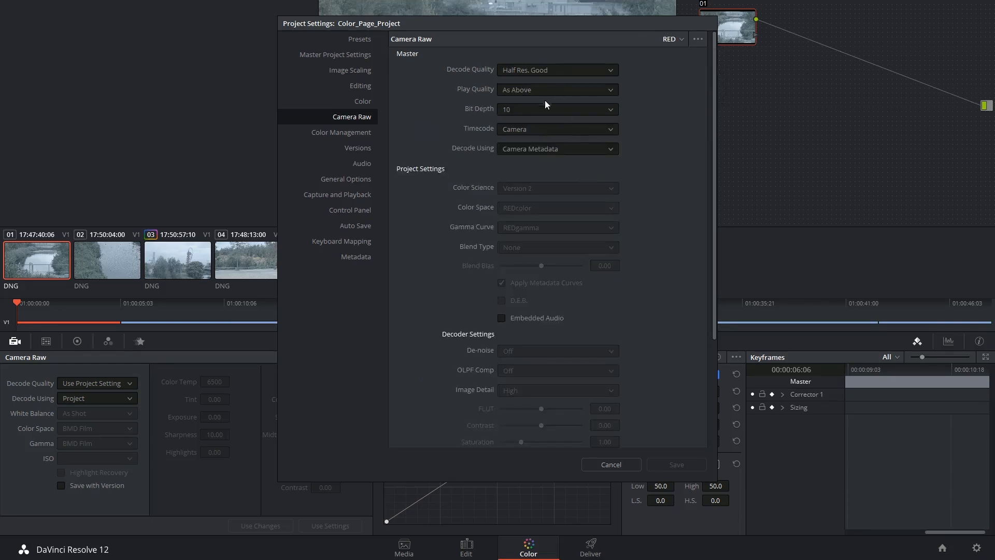
mouse_move(535, 223)
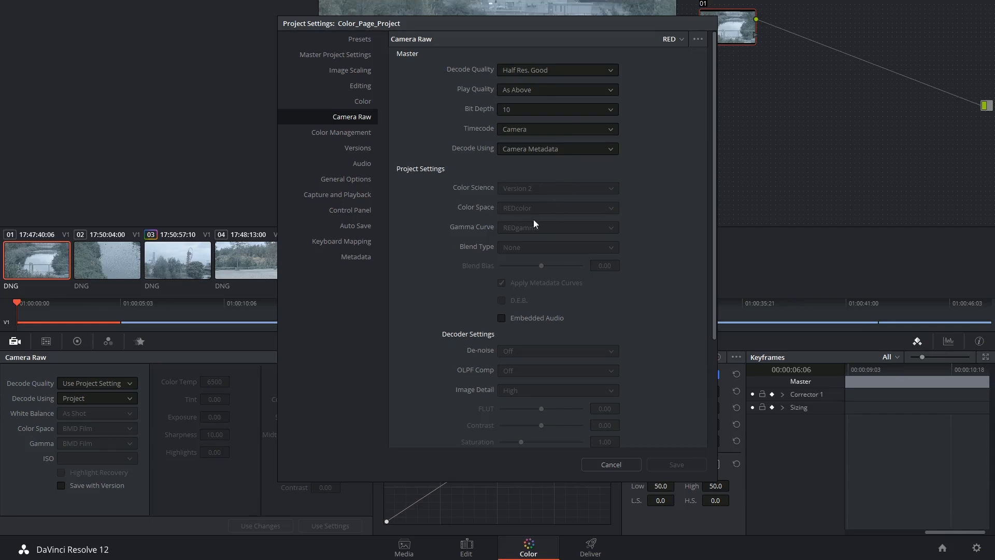
mouse_move(547, 117)
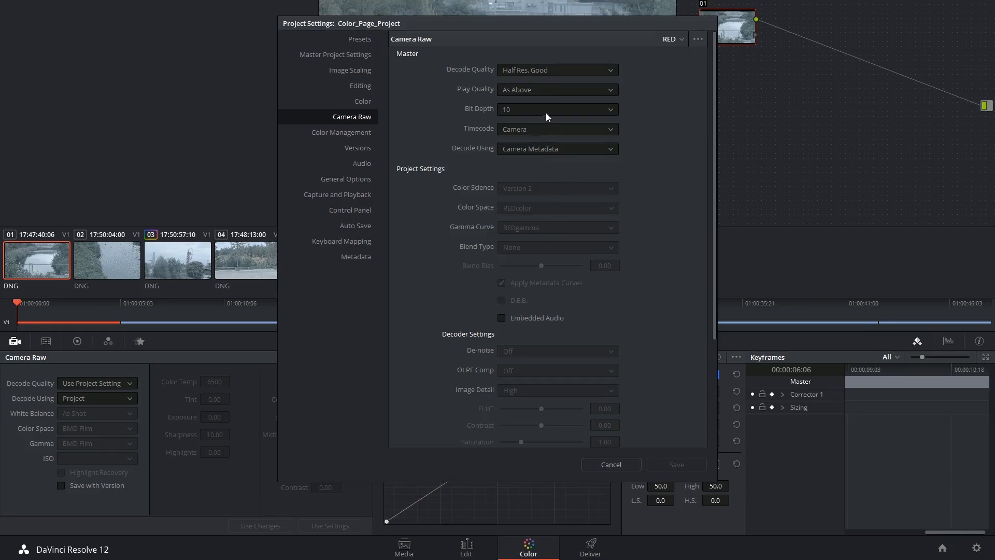
mouse_move(488, 99)
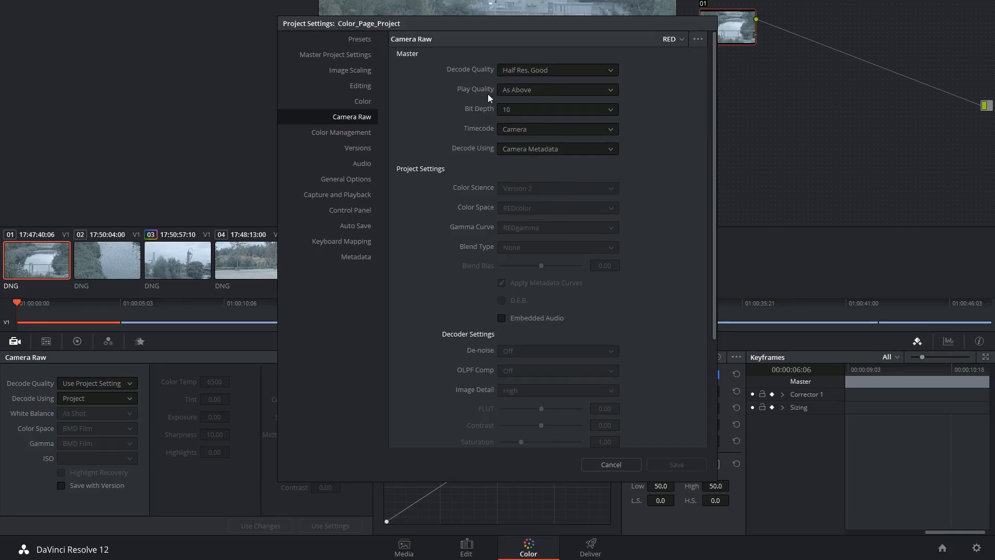
click(609, 464)
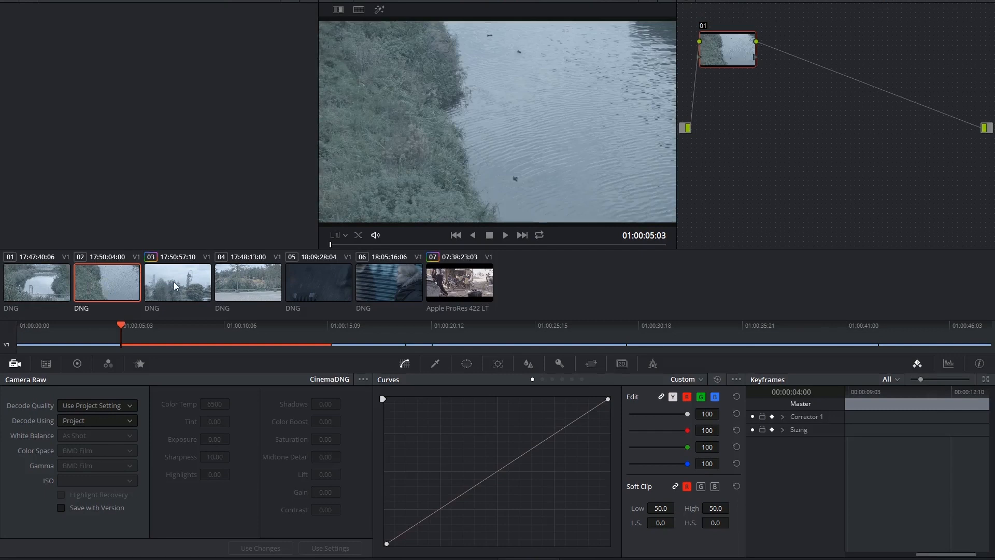
Compare the first DNG clip with the ProRes 422 LT clip and check its decode quality choices
click(36, 282)
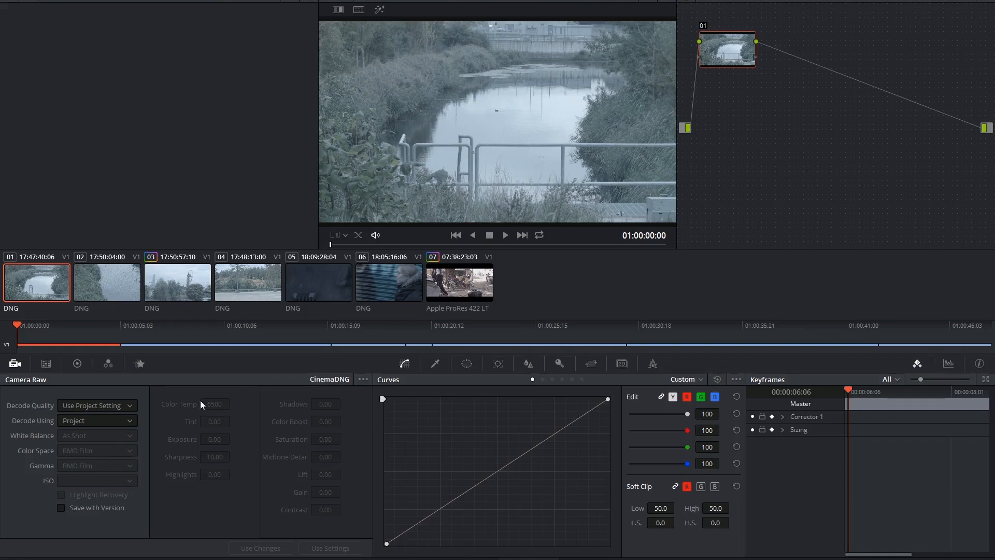
click(459, 282)
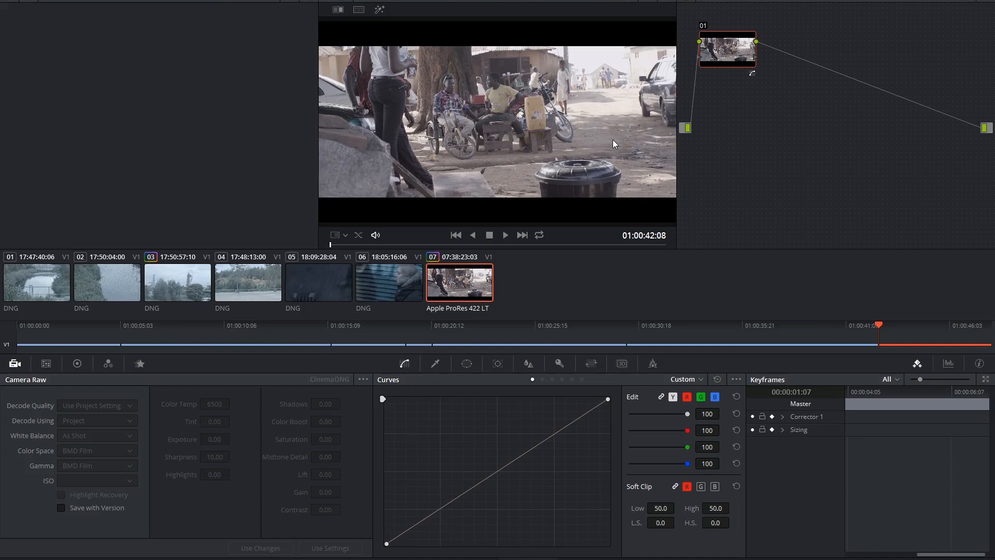
mouse_move(281, 257)
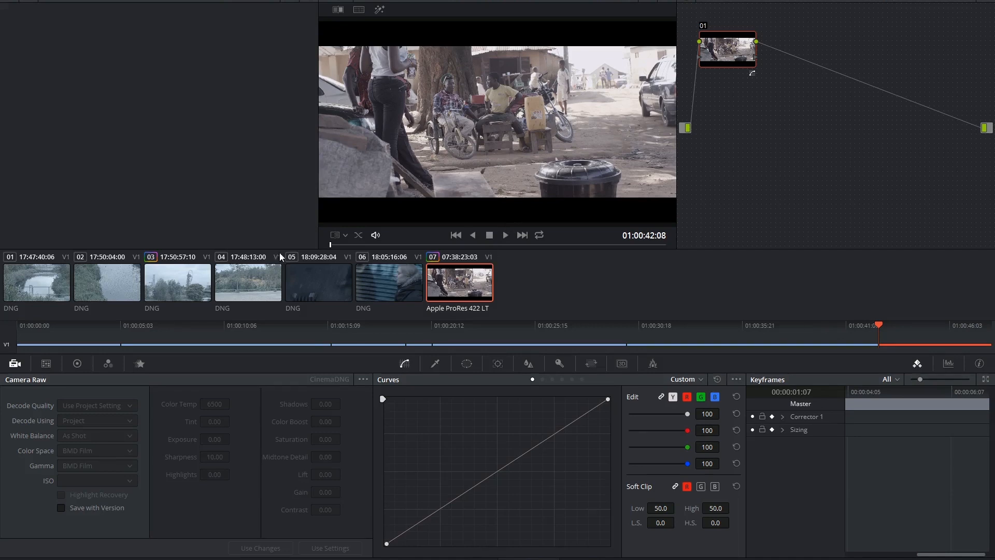
click(36, 282)
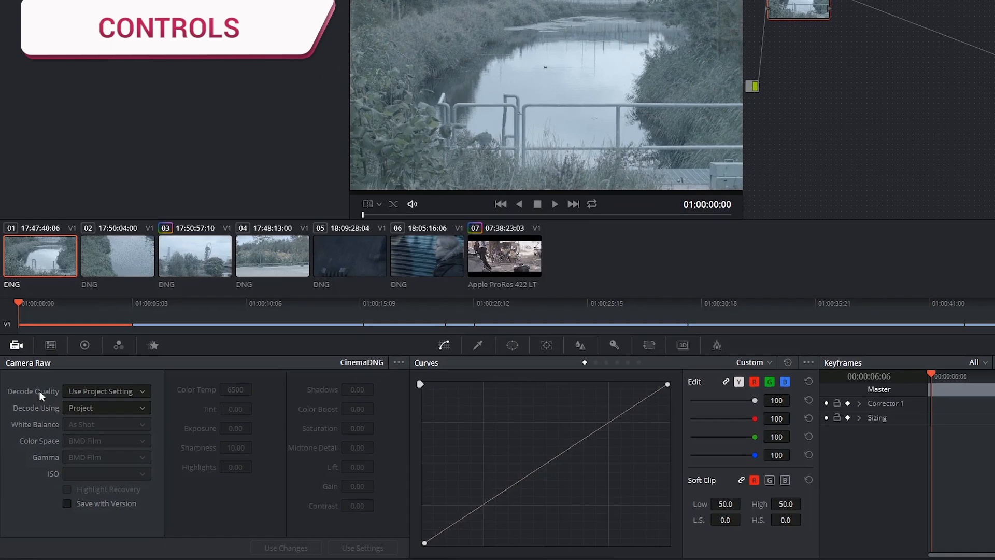
click(105, 391)
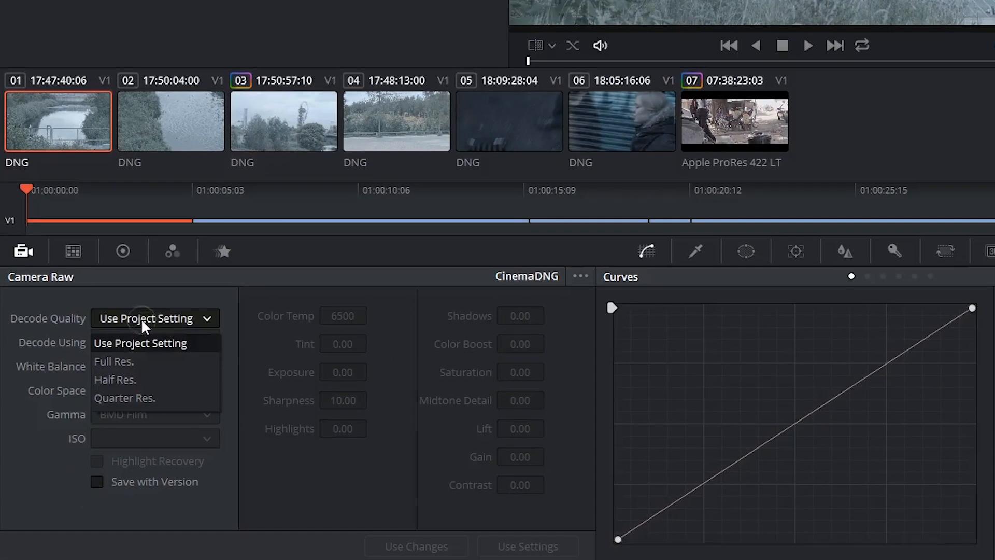
mouse_move(150, 325)
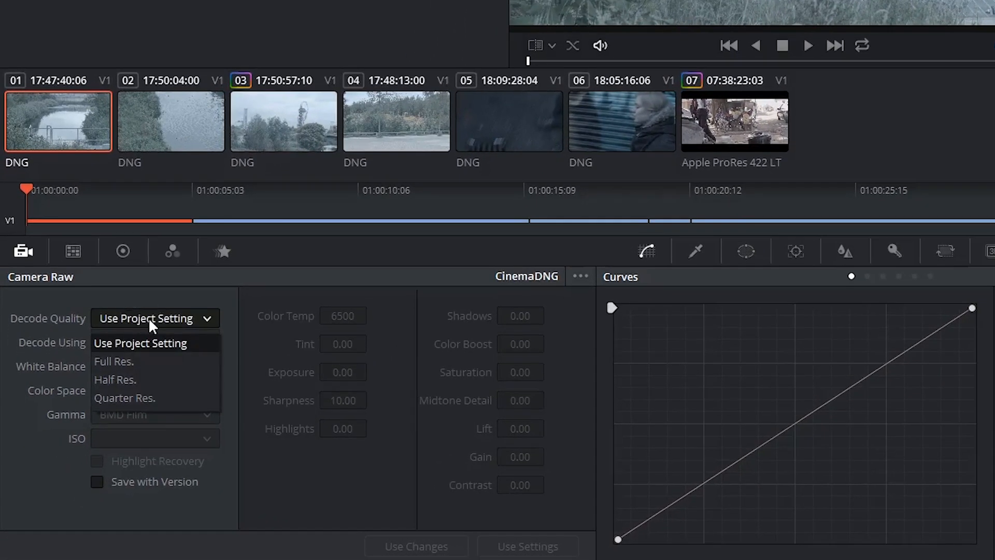
mouse_move(134, 380)
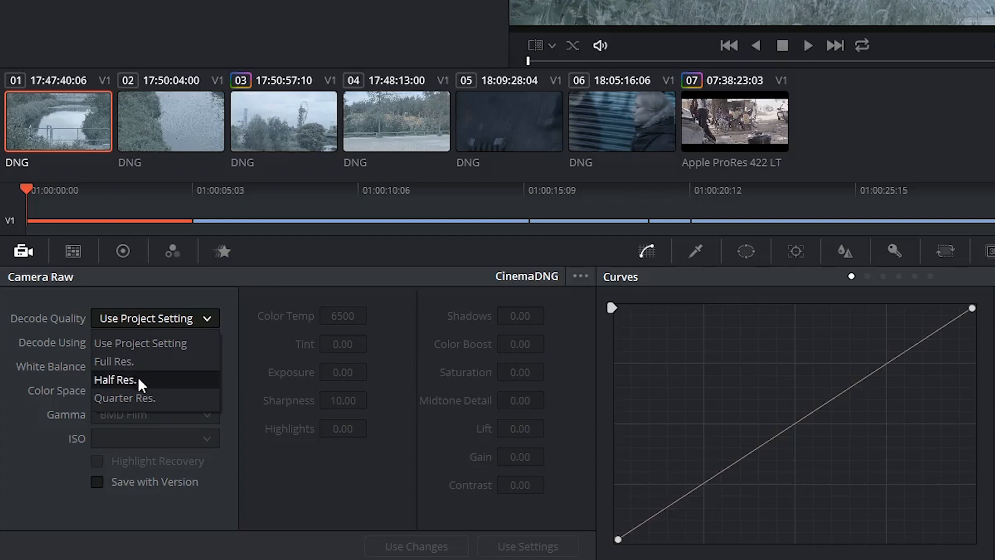
mouse_move(143, 391)
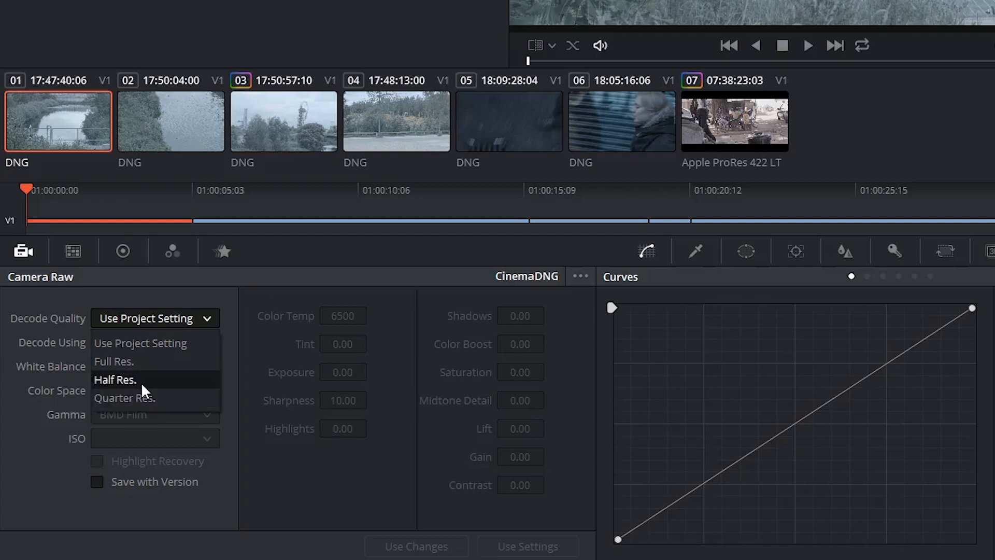
Decode the first DNG clip with its own settings and set its white balance to Daylight
click(154, 342)
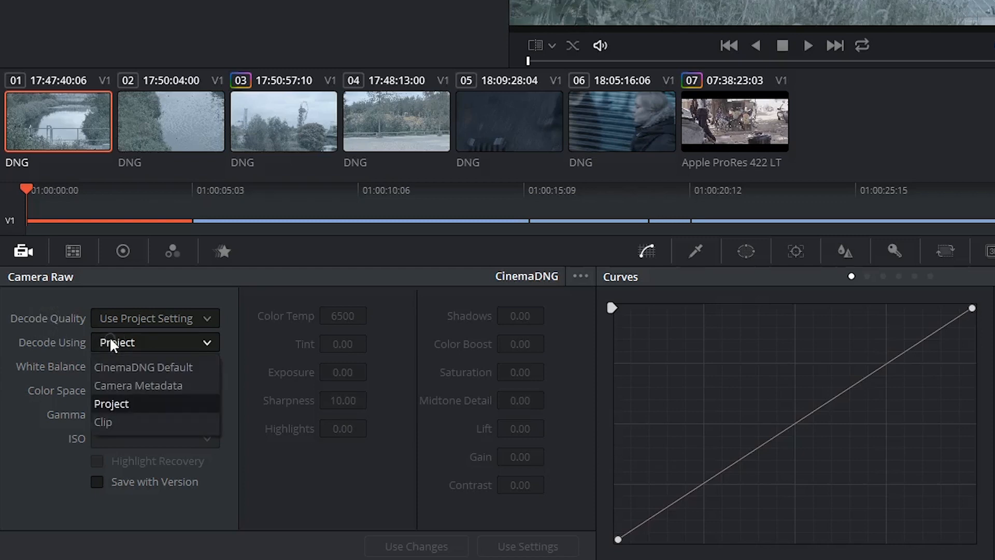
mouse_move(130, 412)
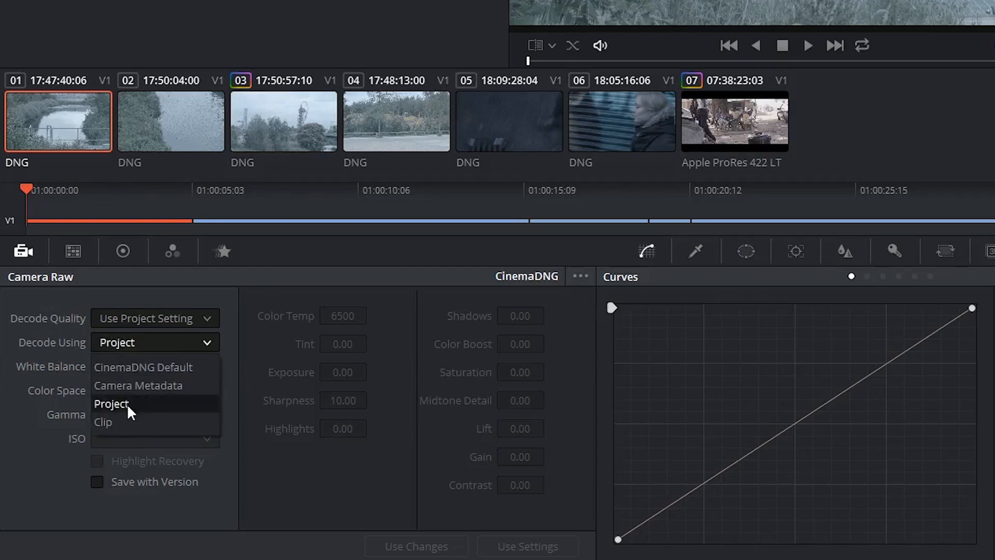
click(102, 422)
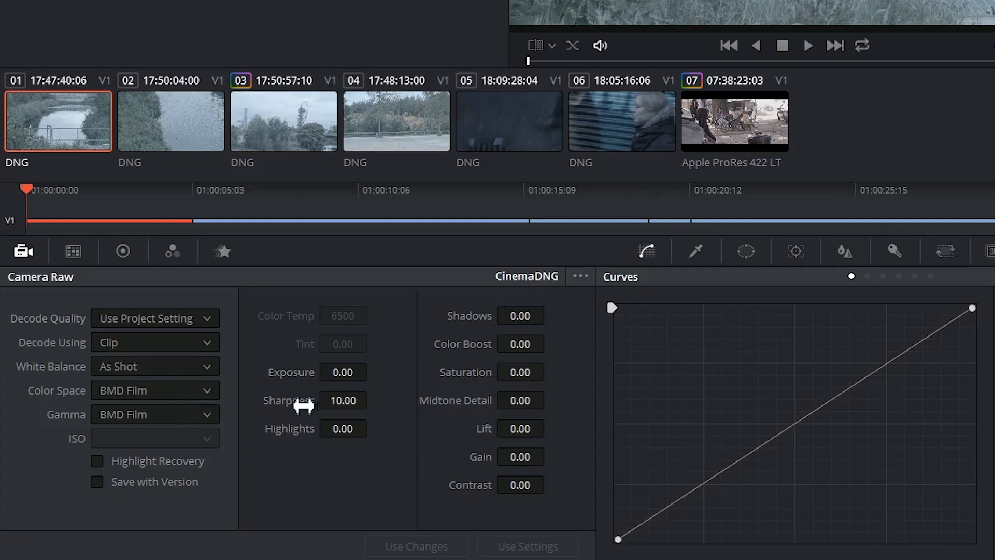
mouse_move(115, 370)
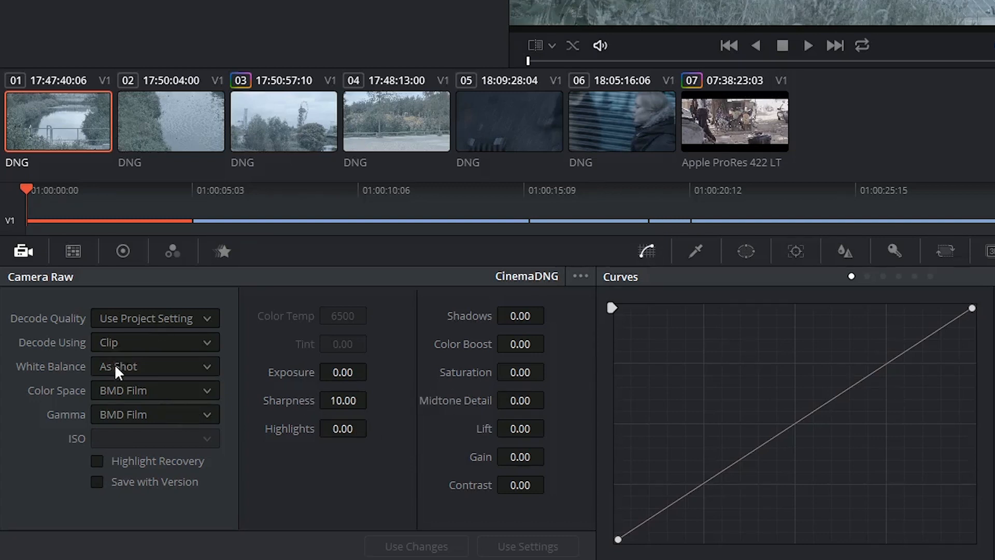
click(155, 366)
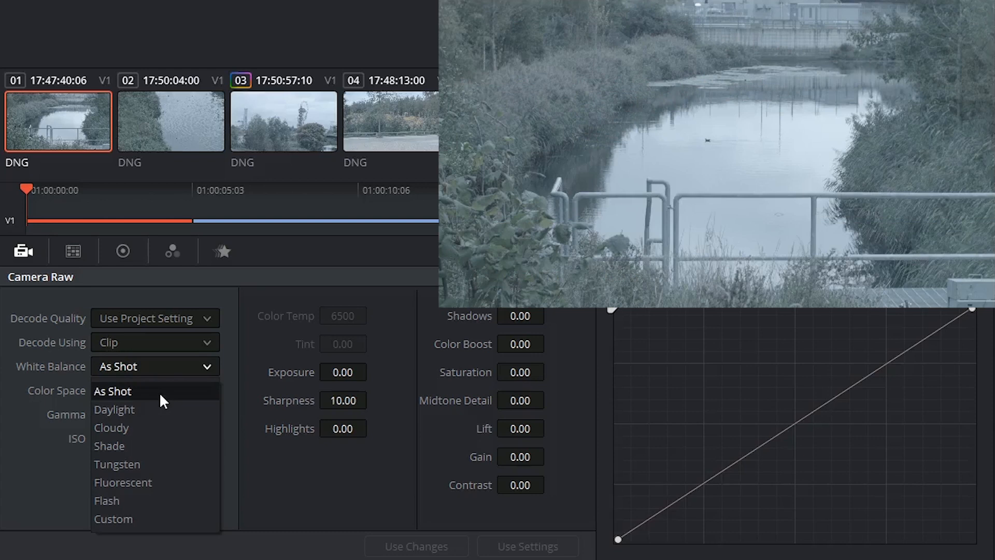
click(114, 409)
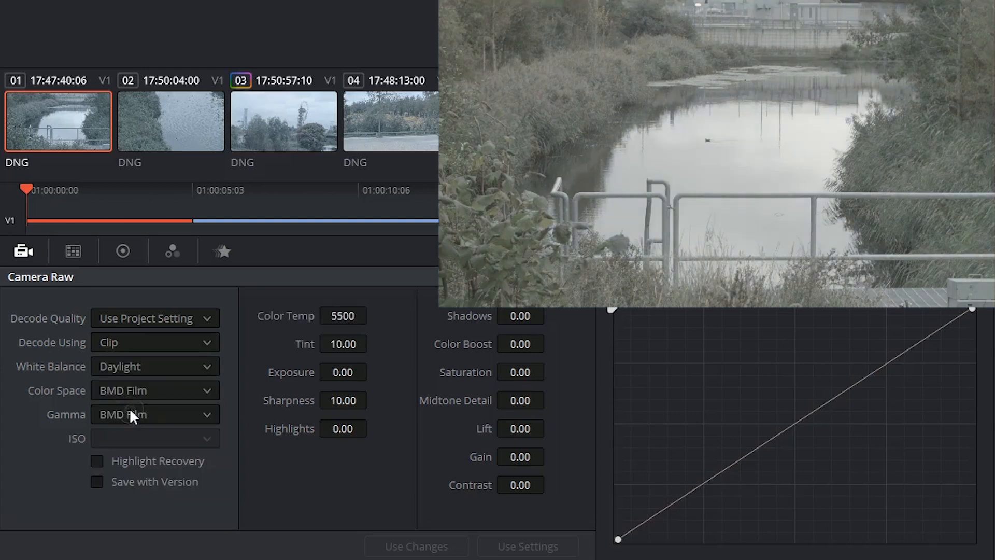
mouse_move(566, 170)
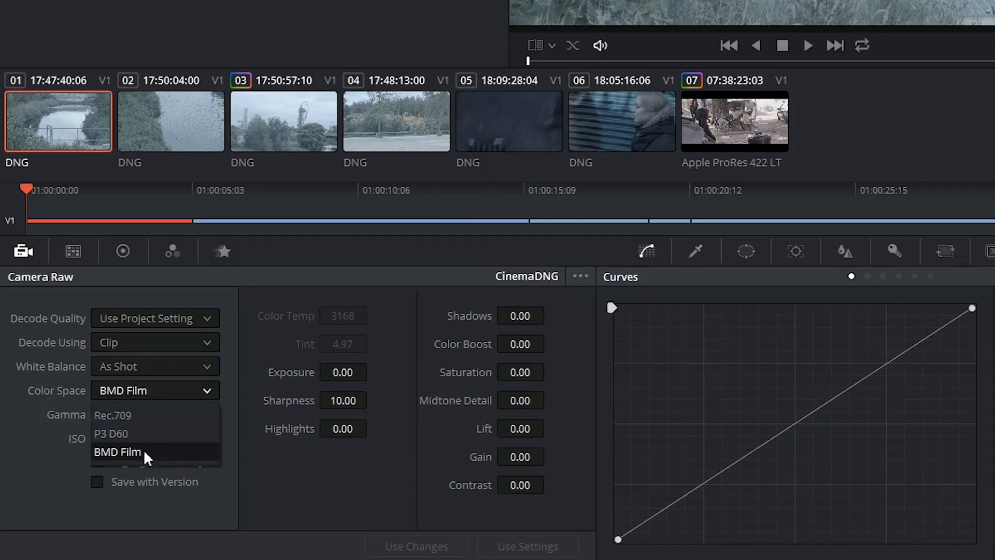
mouse_move(129, 458)
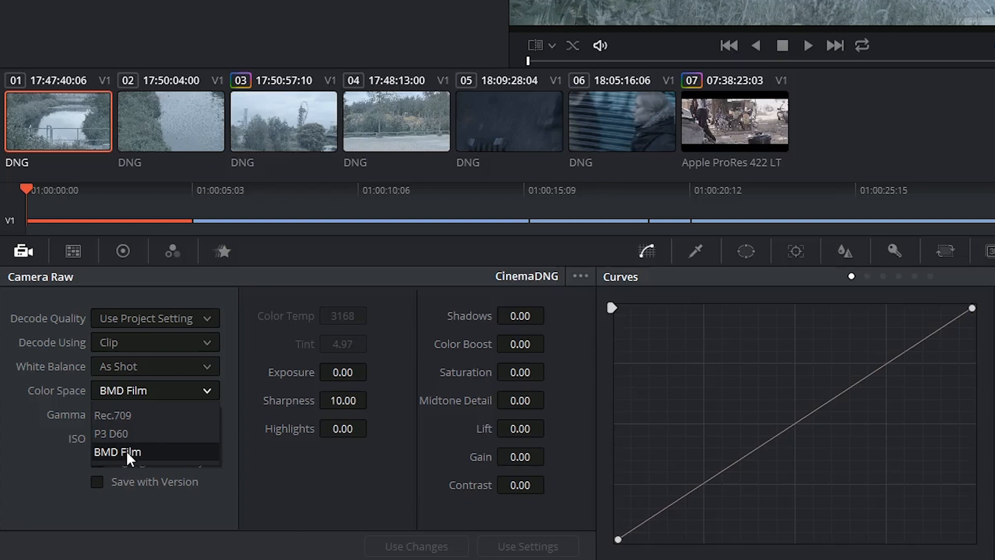
mouse_move(112, 414)
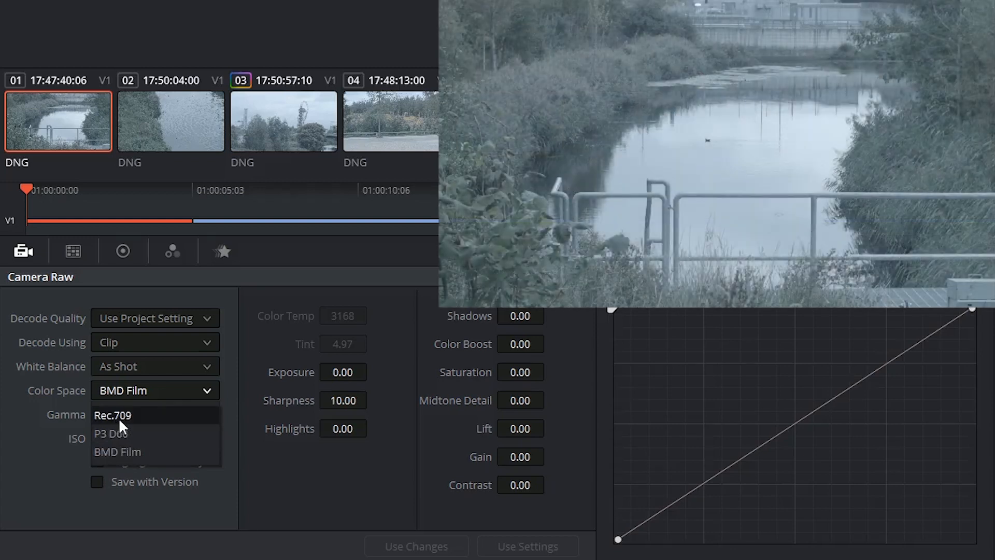
click(112, 414)
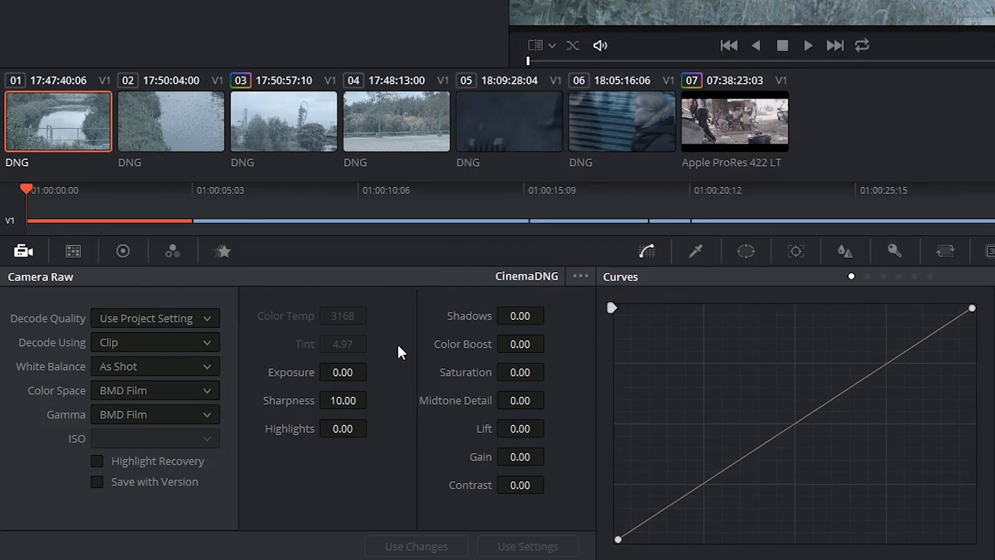
mouse_move(318, 385)
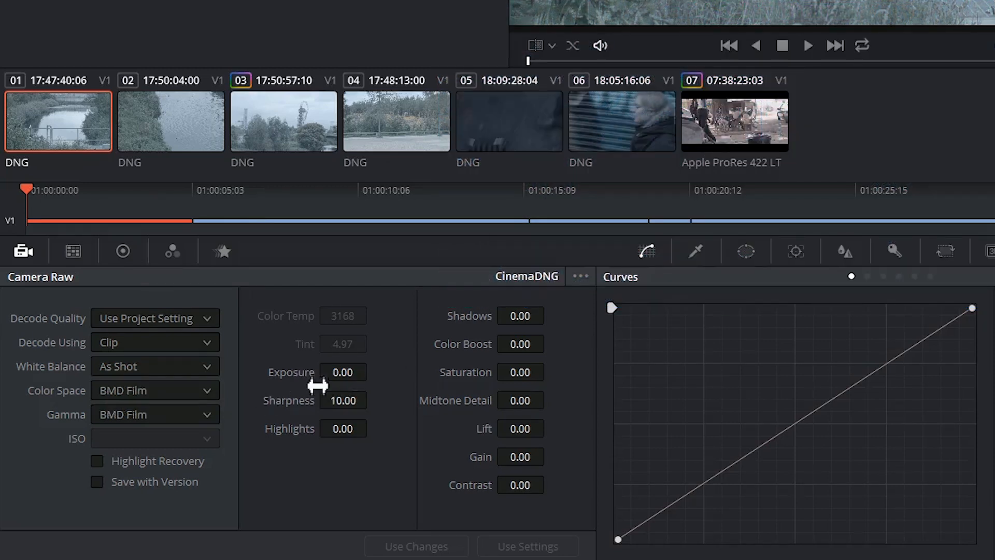
mouse_move(541, 325)
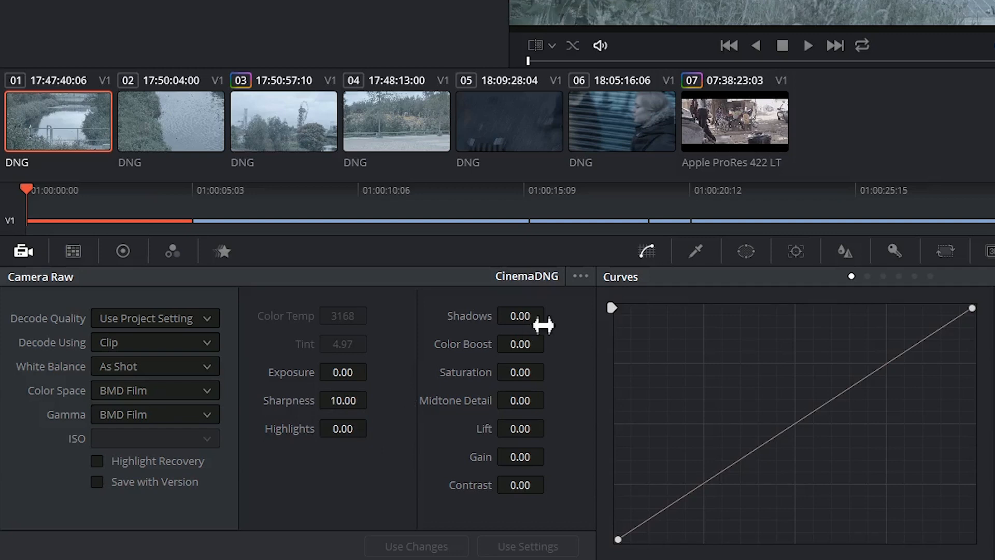
mouse_move(523, 354)
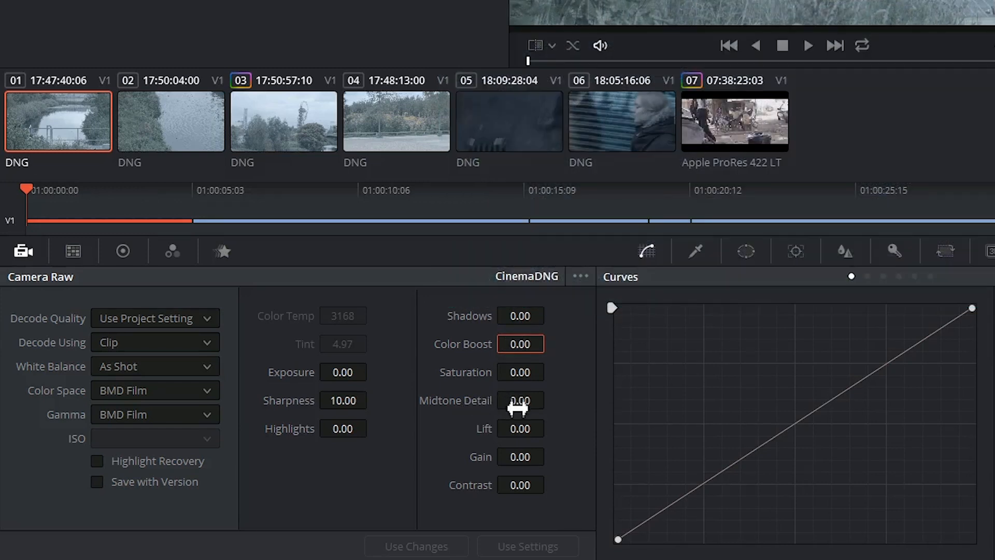
mouse_move(538, 413)
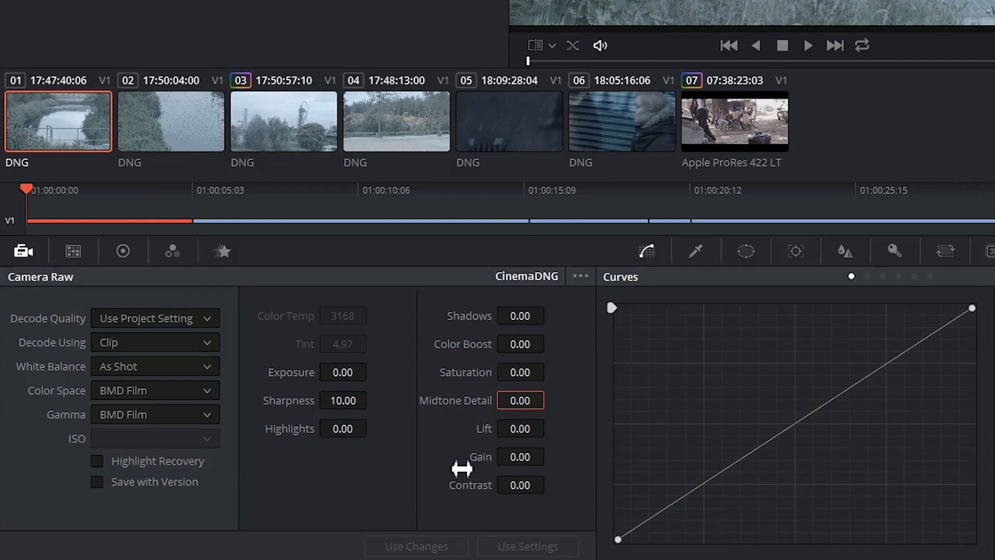
mouse_move(504, 509)
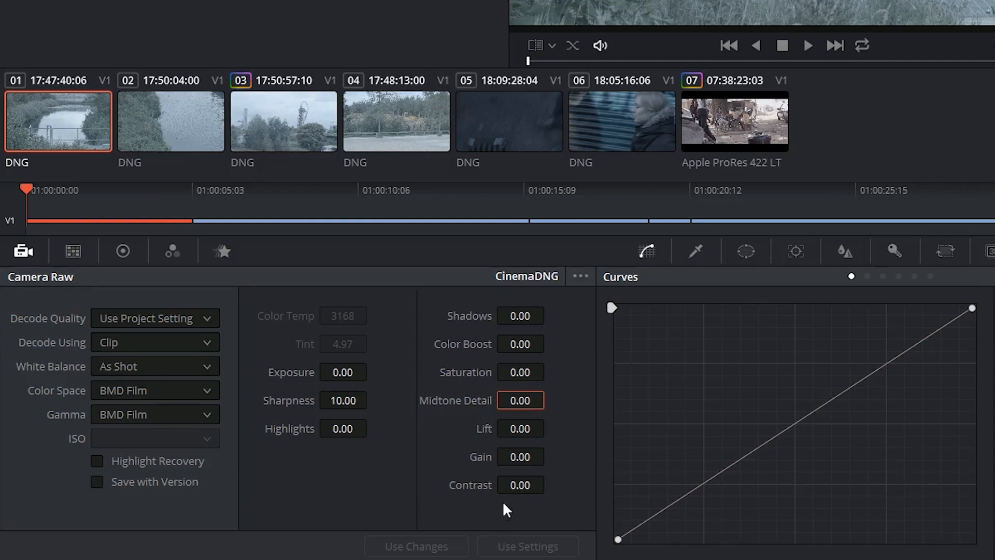
Enter the exposure and contrast values, checking the Color Wheels before returning to Camera Raw
click(519, 484)
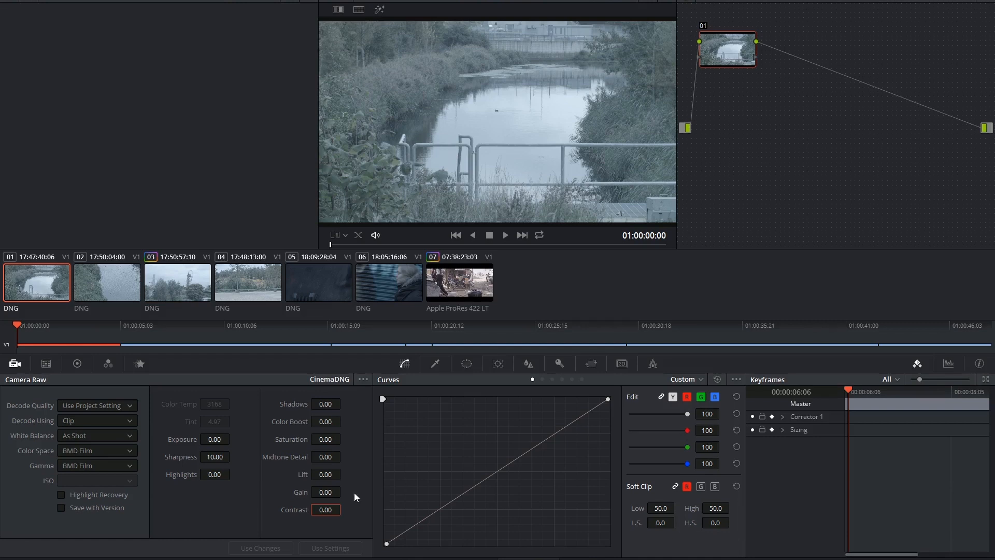
mouse_move(464, 122)
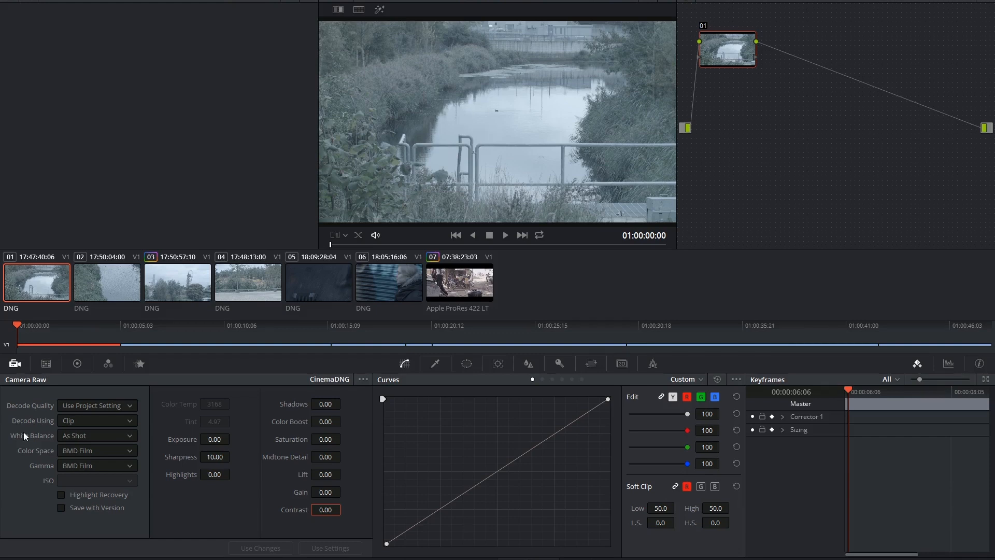
click(76, 363)
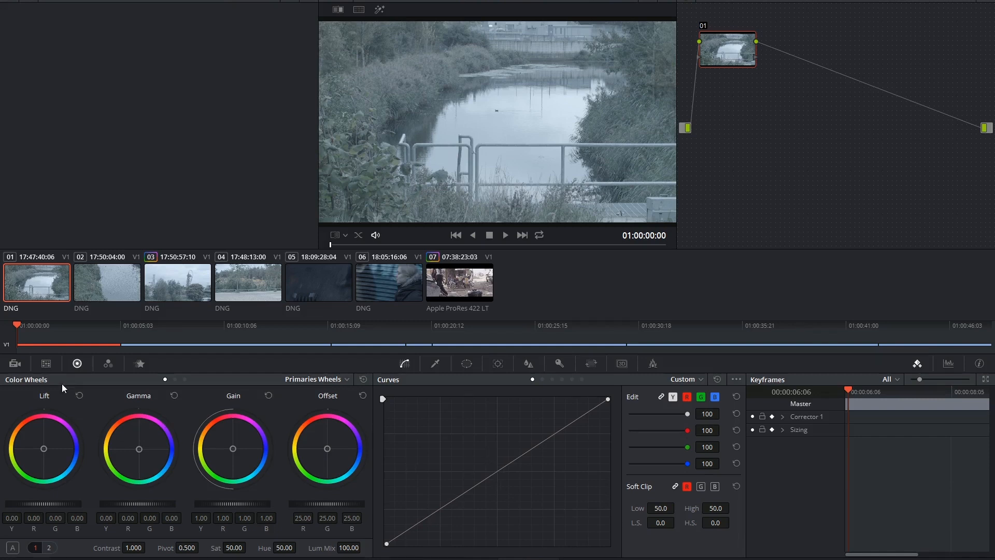
click(13, 363)
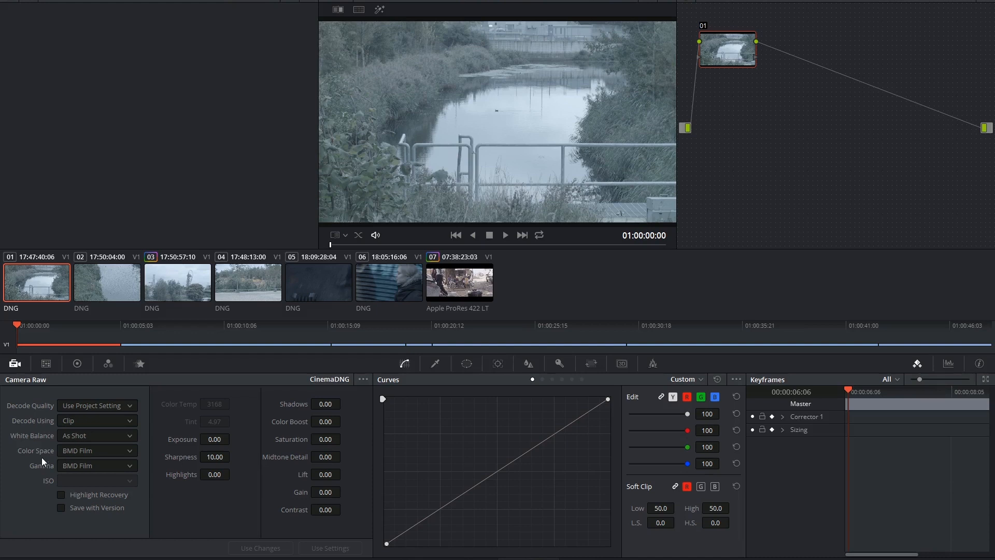
mouse_move(137, 473)
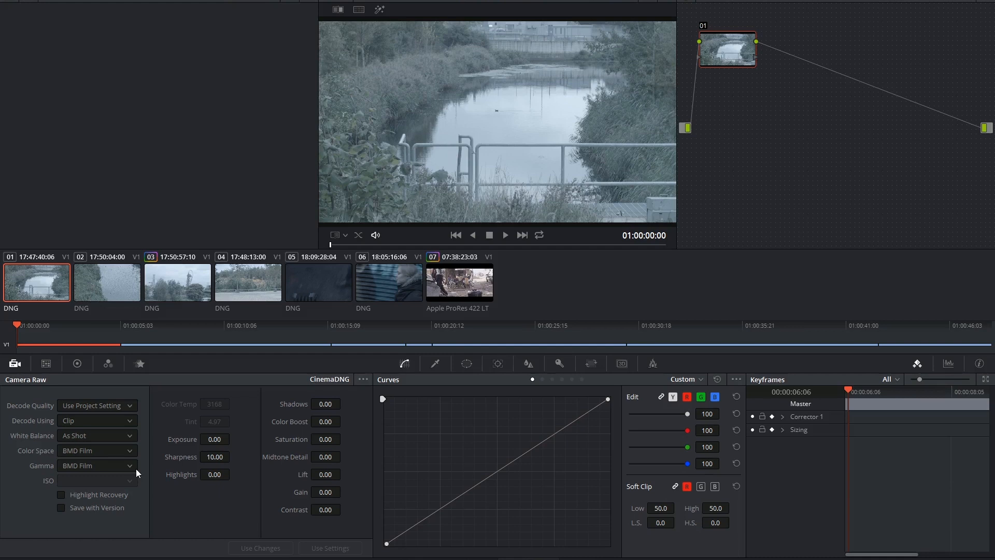
mouse_move(459, 153)
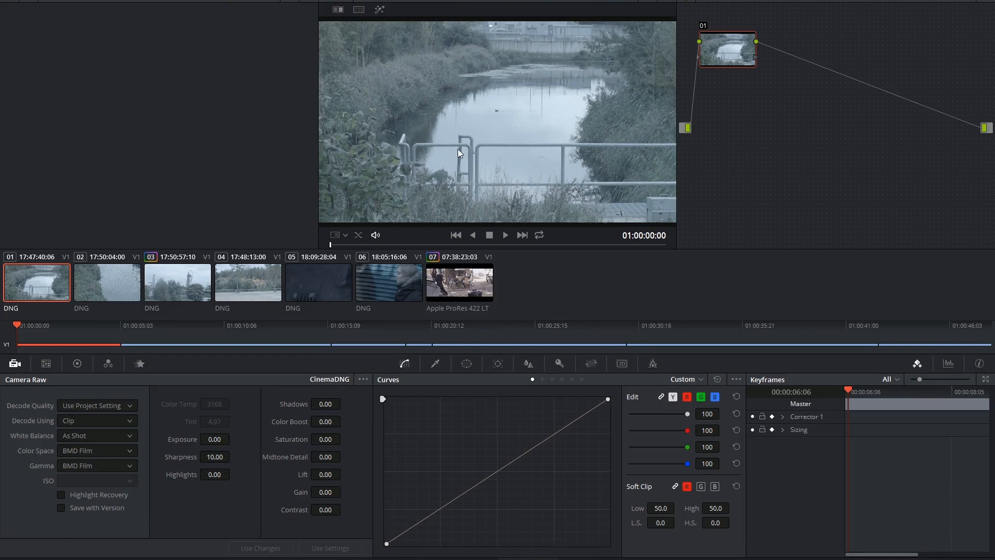
mouse_move(456, 147)
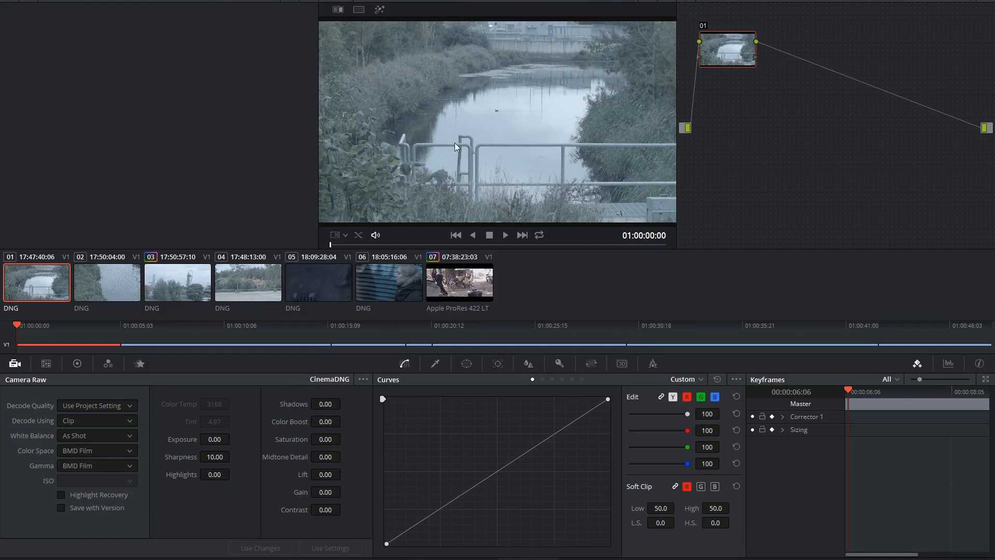
mouse_move(392, 177)
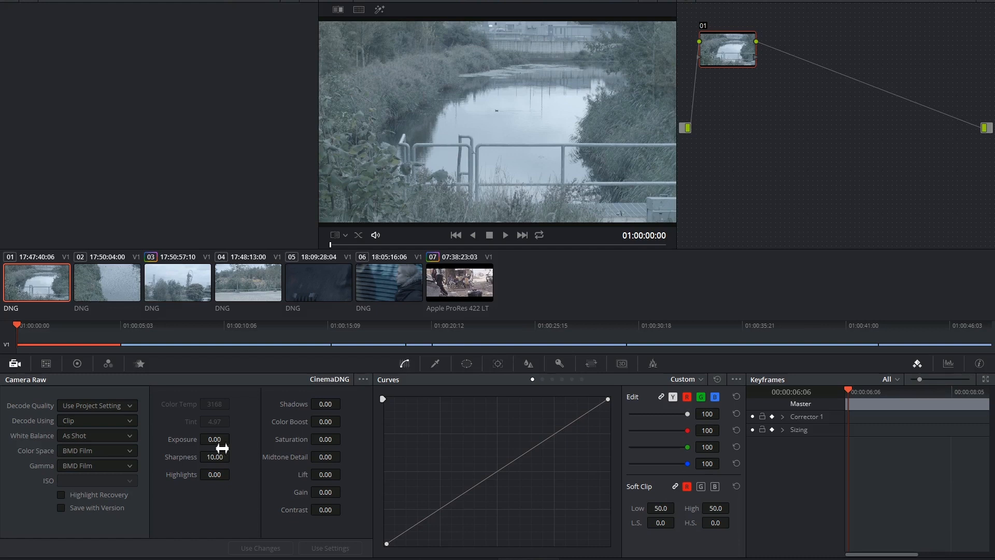
mouse_move(305, 425)
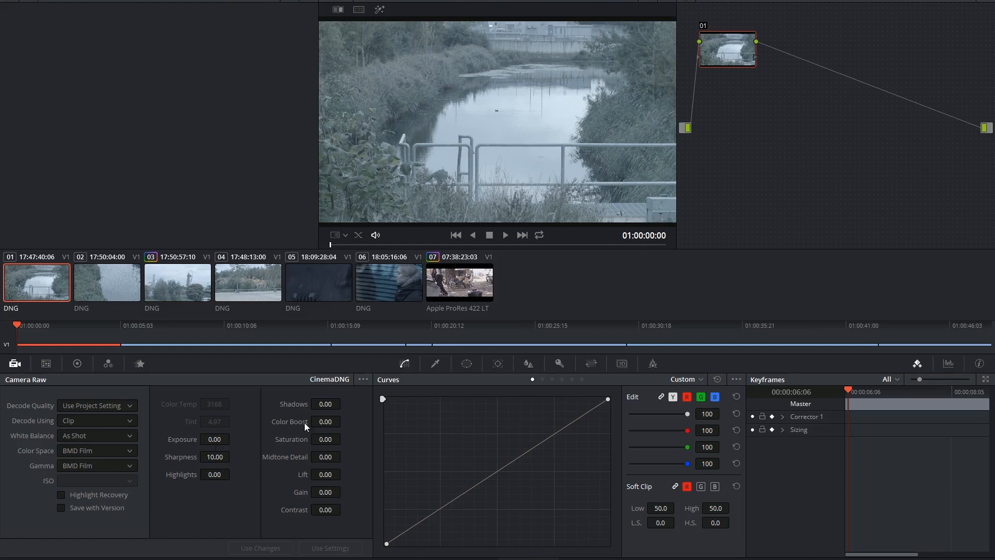
mouse_move(303, 474)
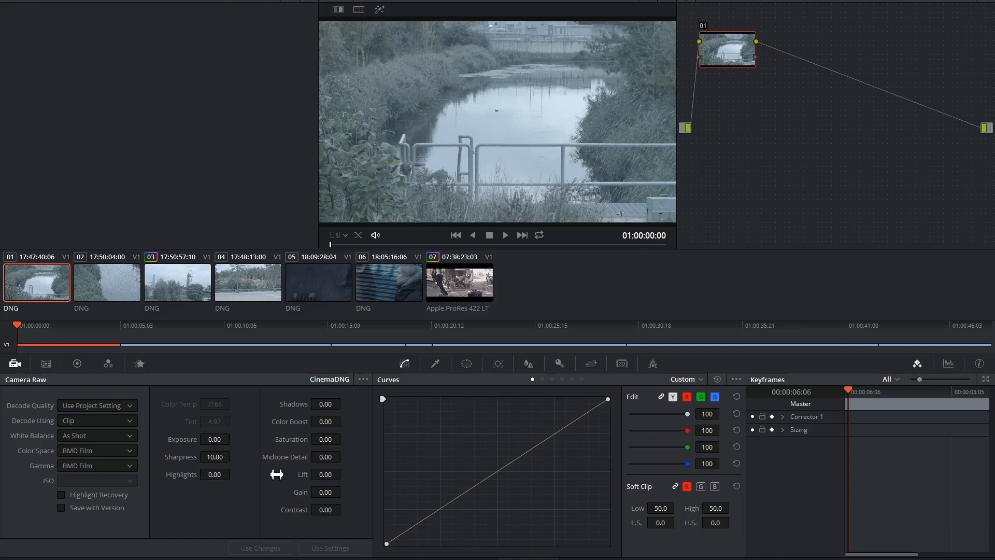
mouse_move(266, 467)
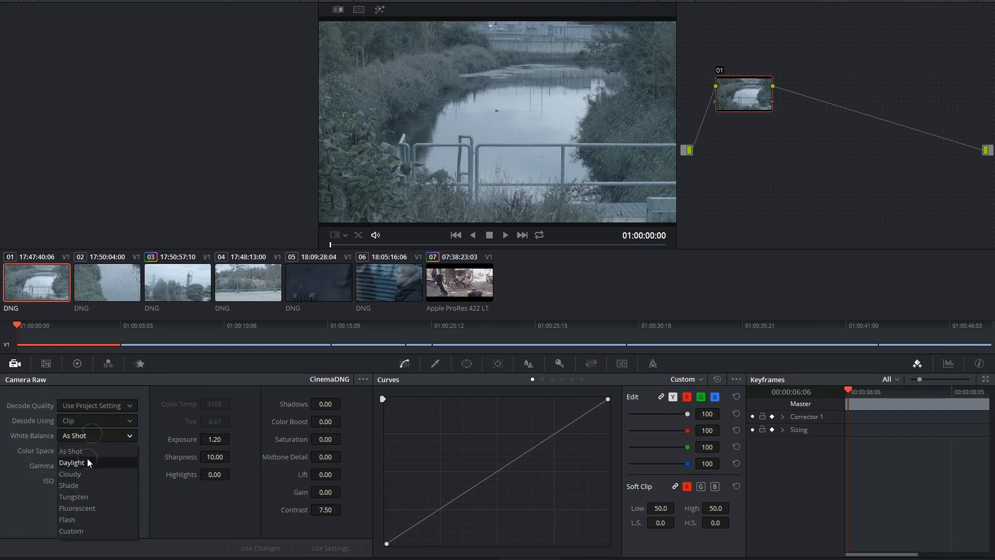
Confirm Daylight white balance (5500, tint 10.00, ISO 200) by checking clip 02 and back
click(72, 462)
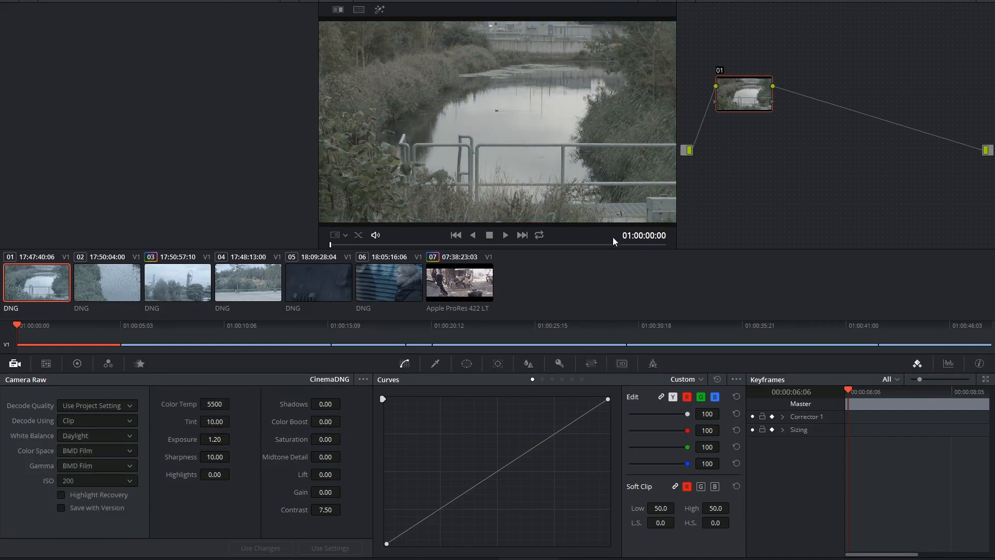
click(107, 282)
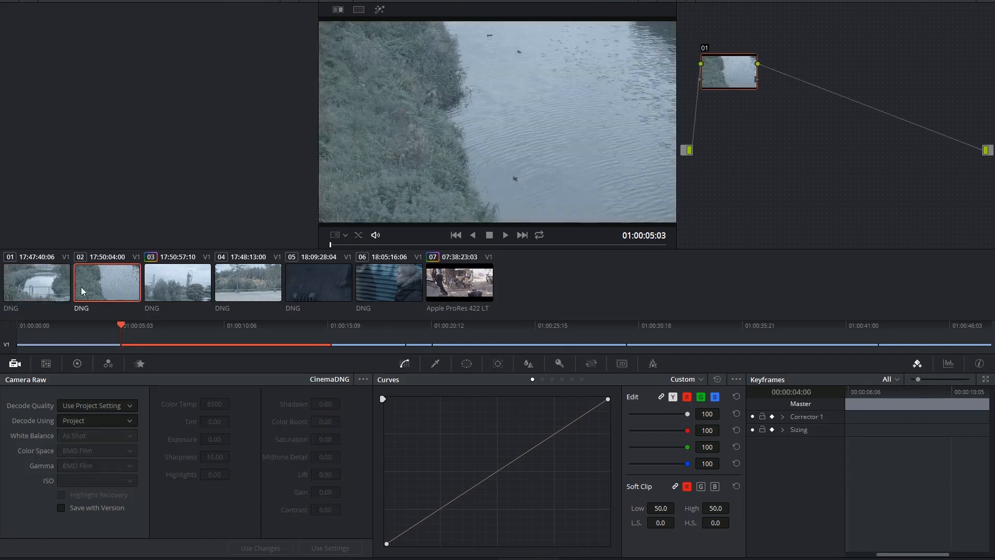
click(37, 281)
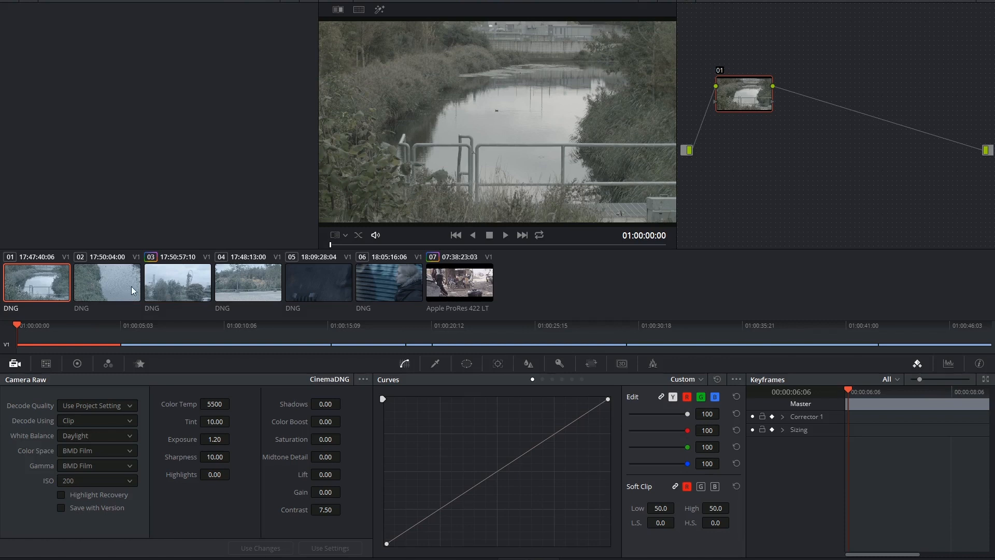
Apply clip 01's Daylight raw settings to DNG clips 02–04 and show the reset/revert options
click(106, 282)
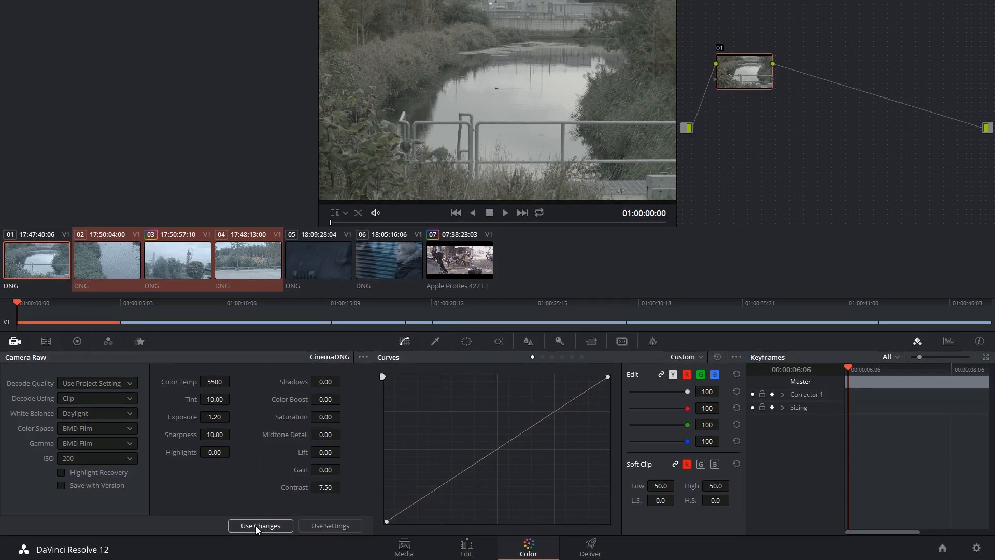
mouse_move(251, 520)
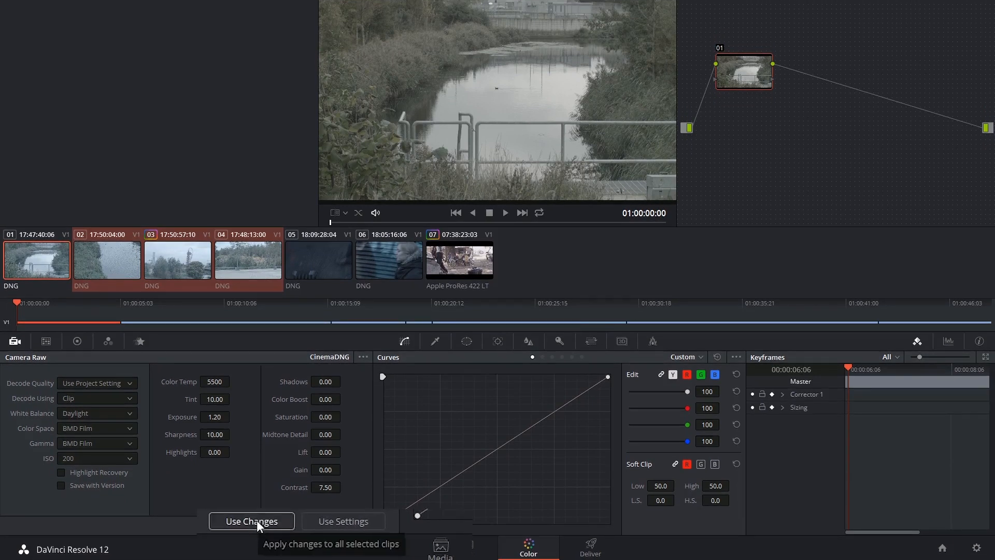
mouse_move(371, 511)
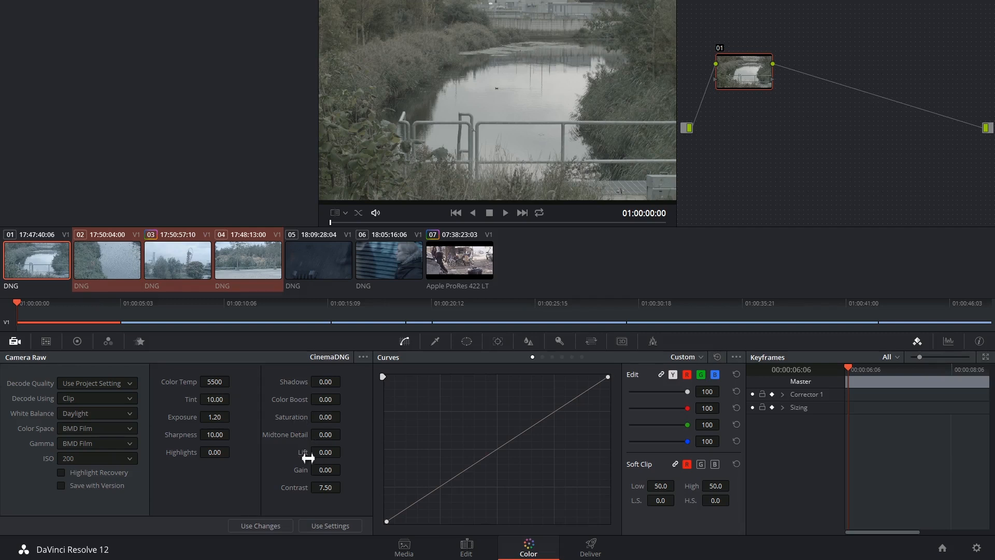
mouse_move(251, 539)
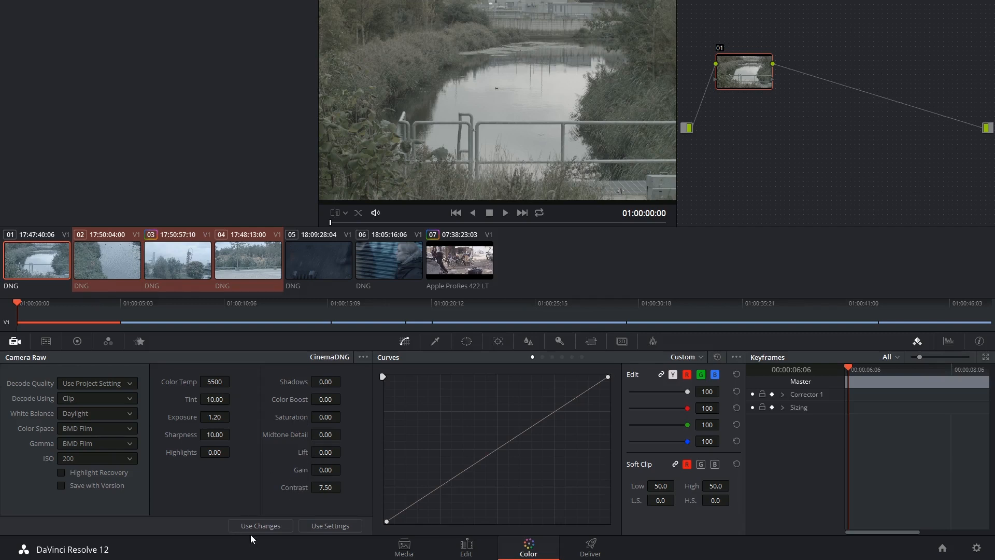
mouse_move(298, 493)
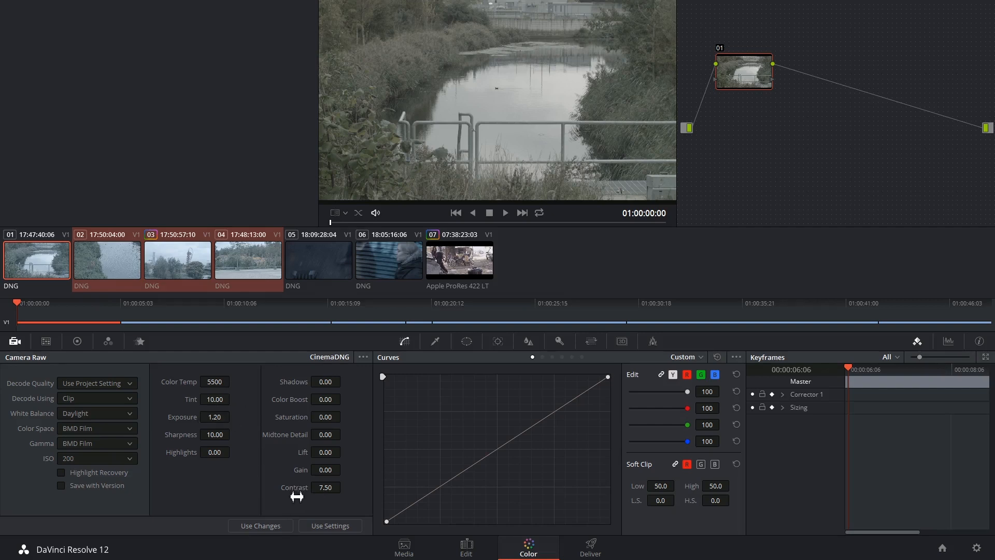
mouse_move(126, 257)
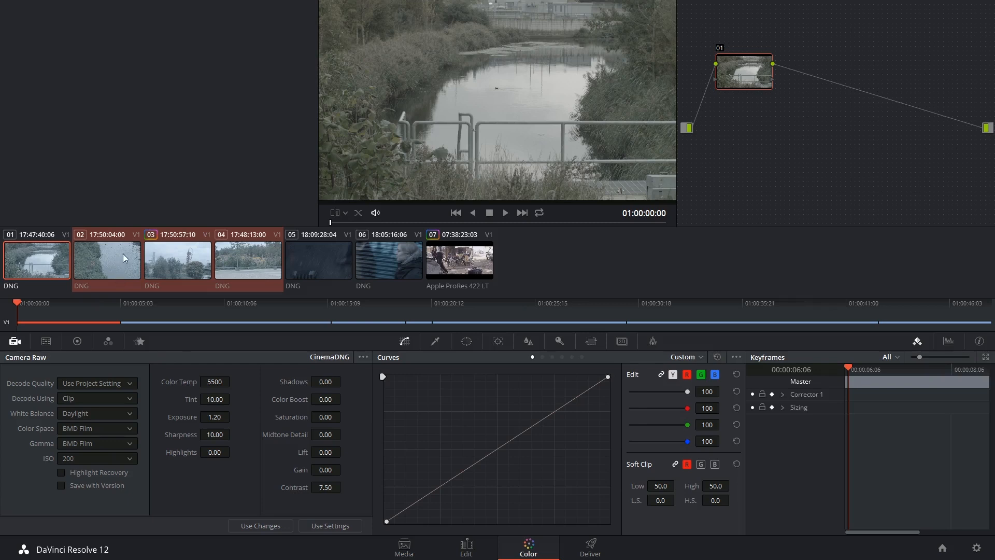
mouse_move(178, 258)
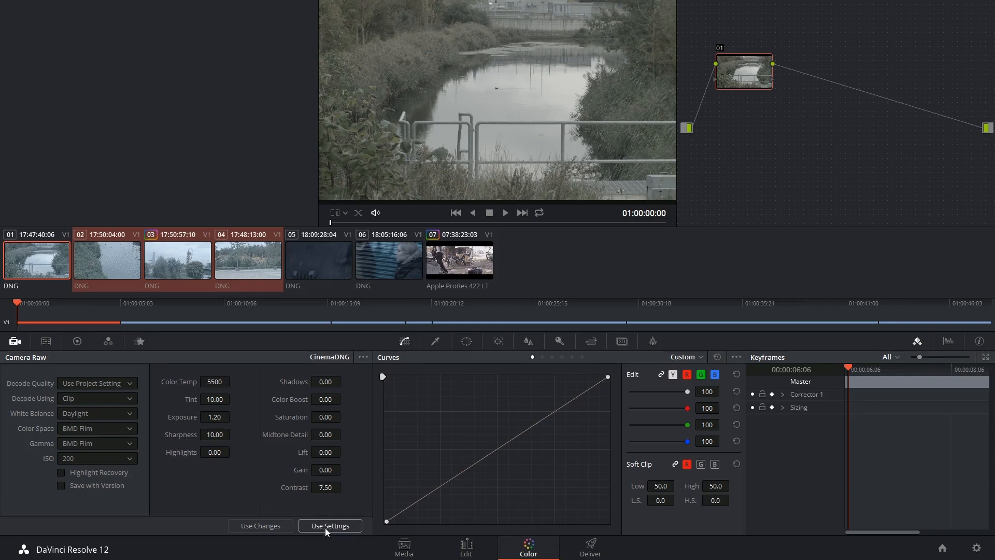
mouse_move(330, 525)
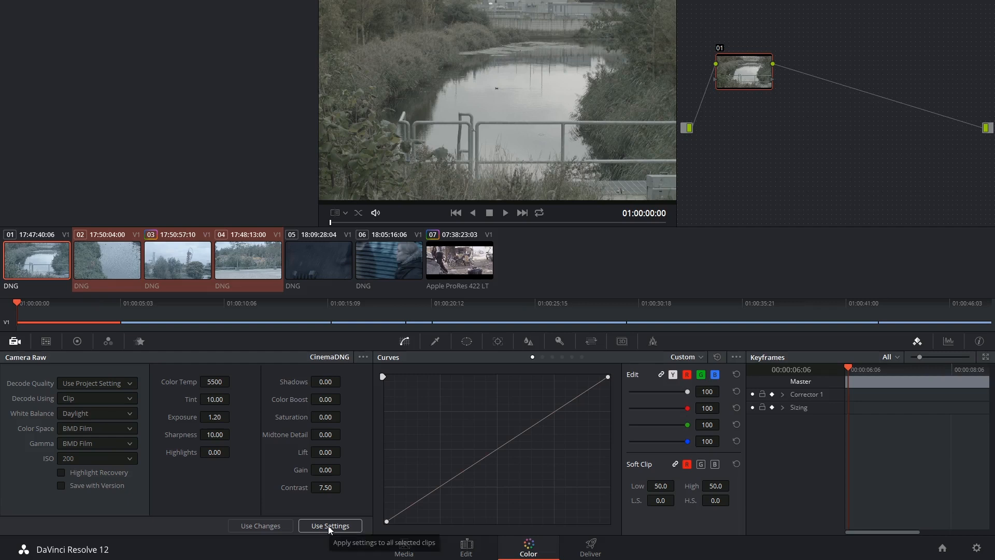
click(329, 526)
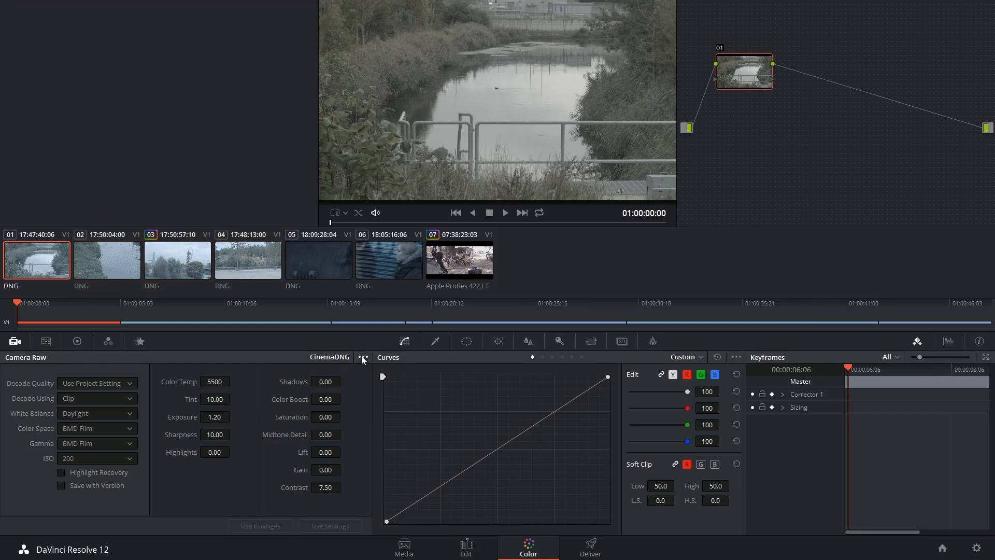
click(363, 357)
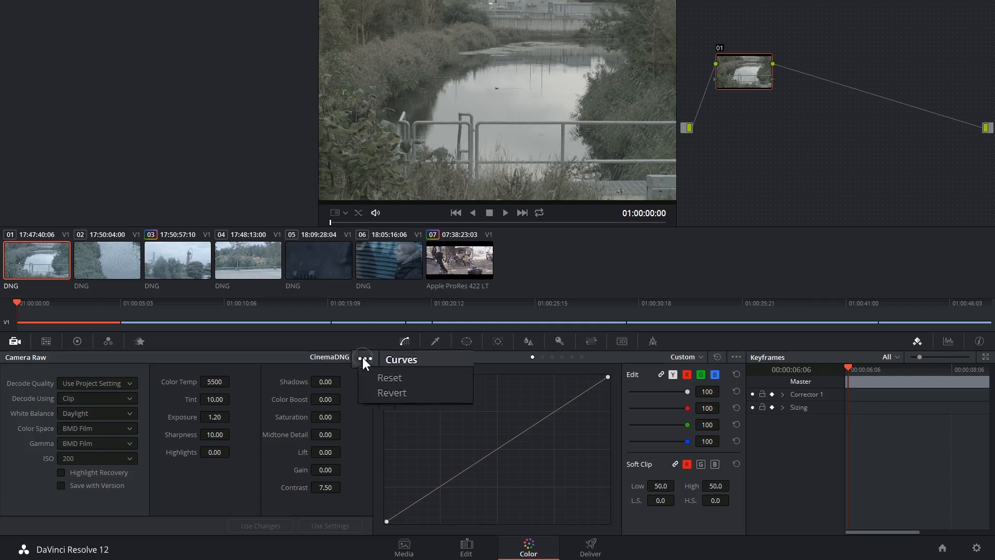